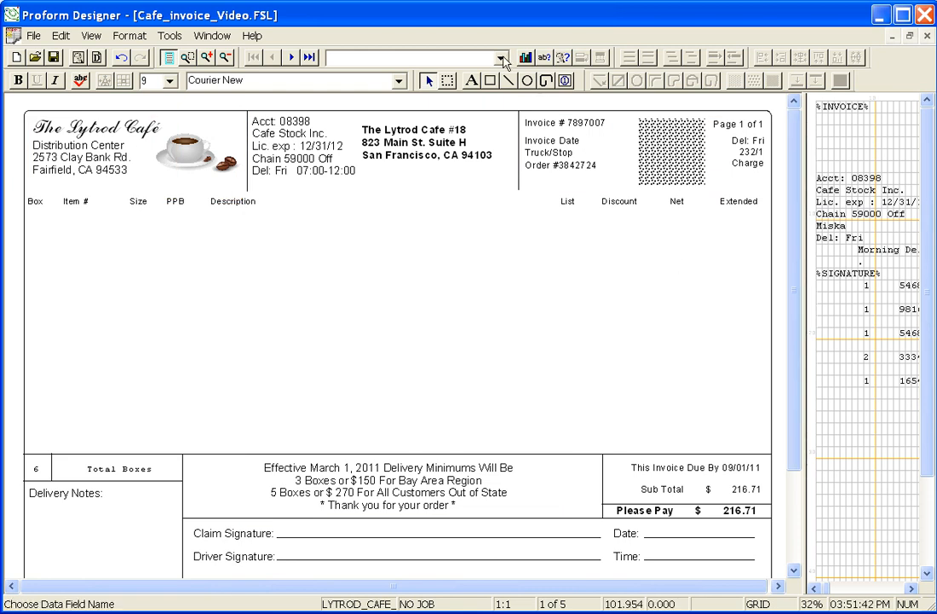
# Step: Choose Inventory as the form's data field so the coffee products fill the line-item table
pyautogui.click(501, 58)
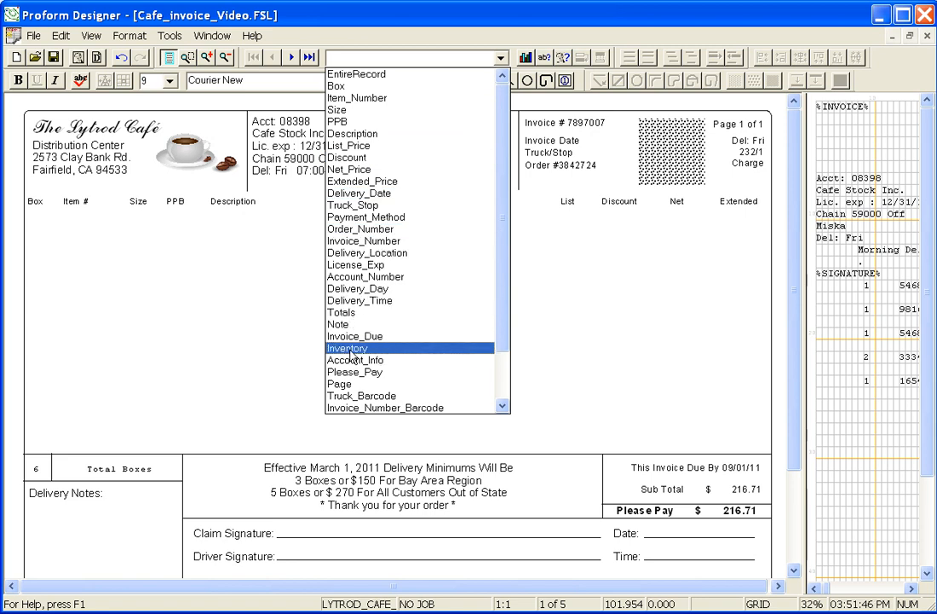
pyautogui.click(347, 348)
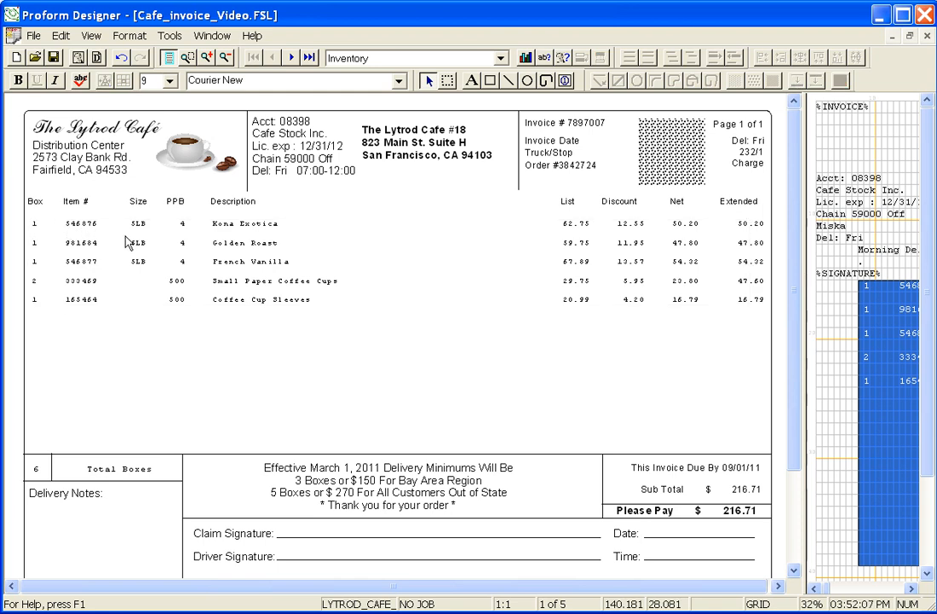
pyautogui.moveTo(228, 259)
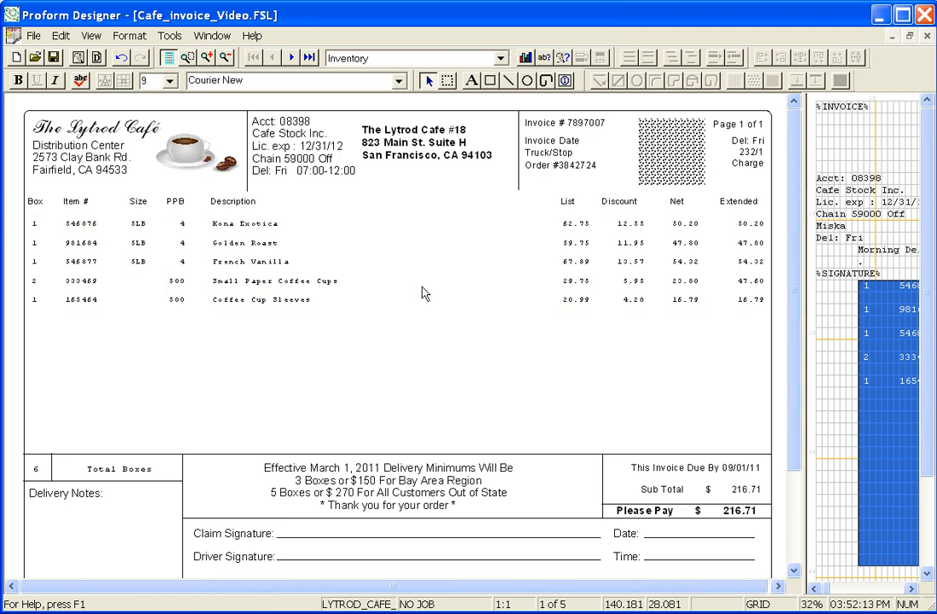
pyautogui.moveTo(525, 310)
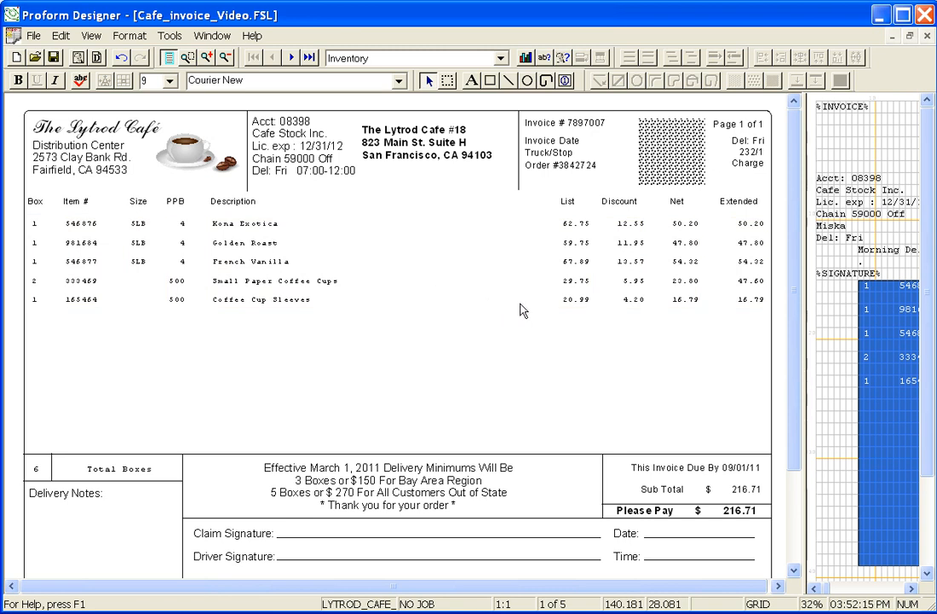
pyautogui.moveTo(620, 327)
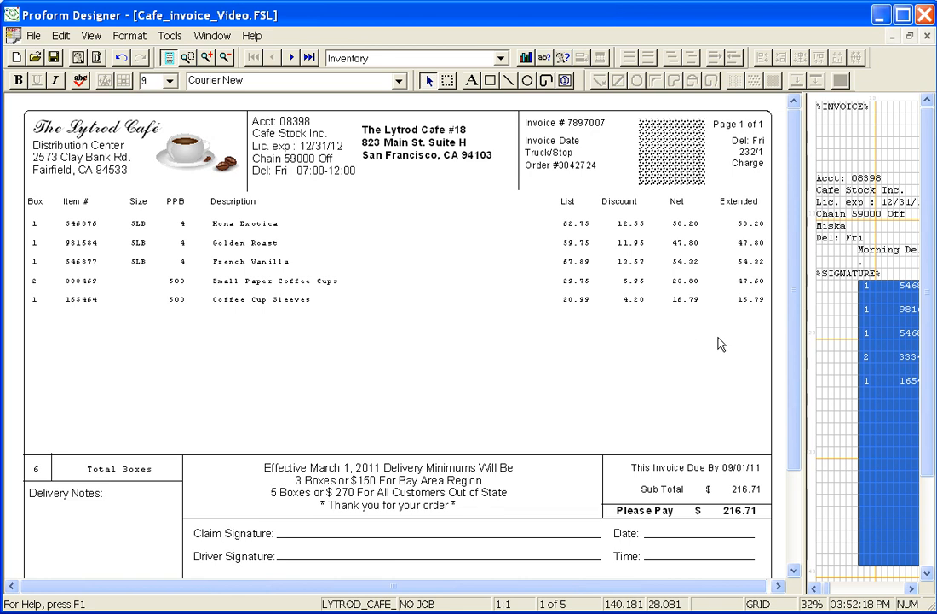
# Step: Select the title box framing the invoice table's column headings row
pyautogui.click(491, 81)
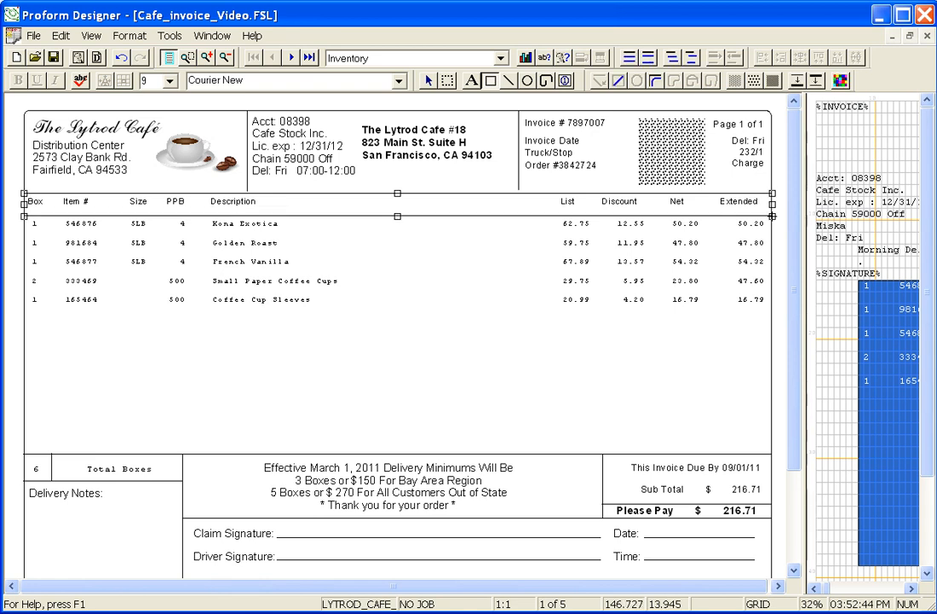
# Step: Shade the selected column-headings title box from the Add Shading buttons
pyautogui.click(735, 80)
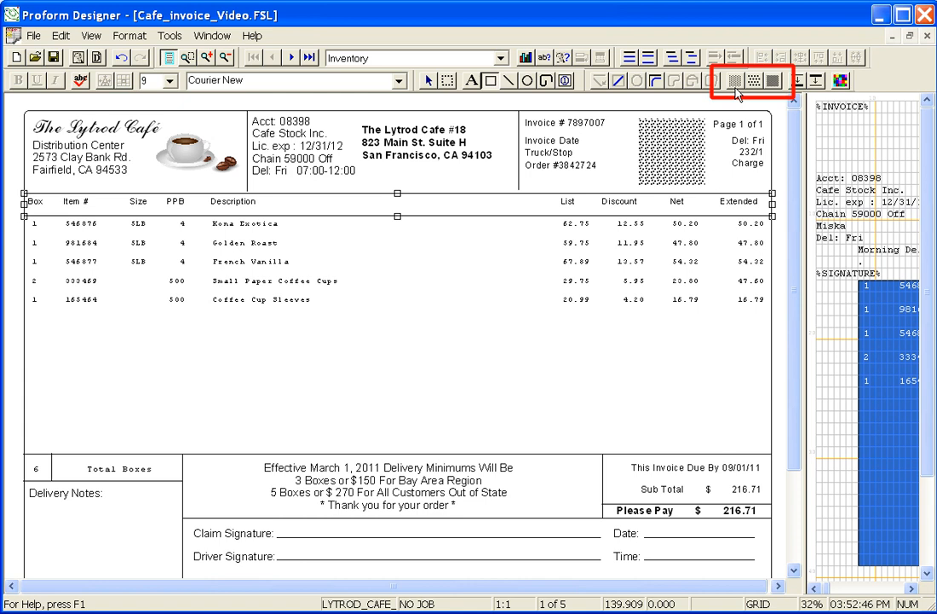
pyautogui.moveTo(754, 80)
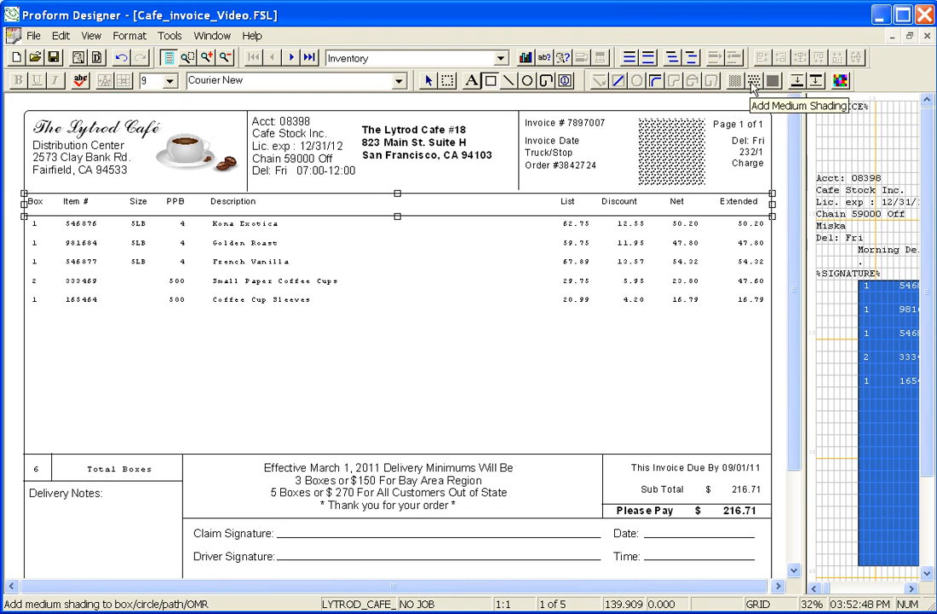
pyautogui.moveTo(773, 80)
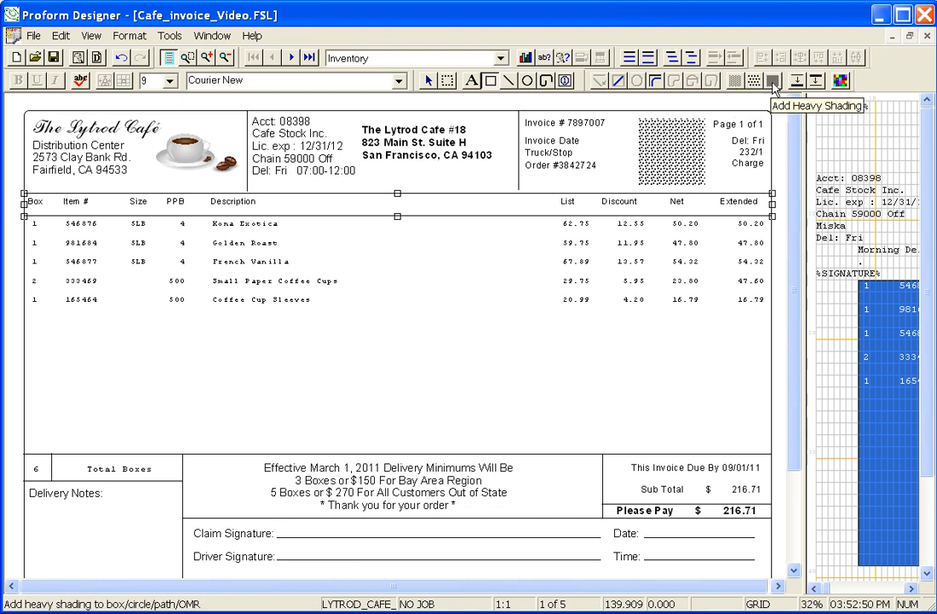
pyautogui.moveTo(751, 82)
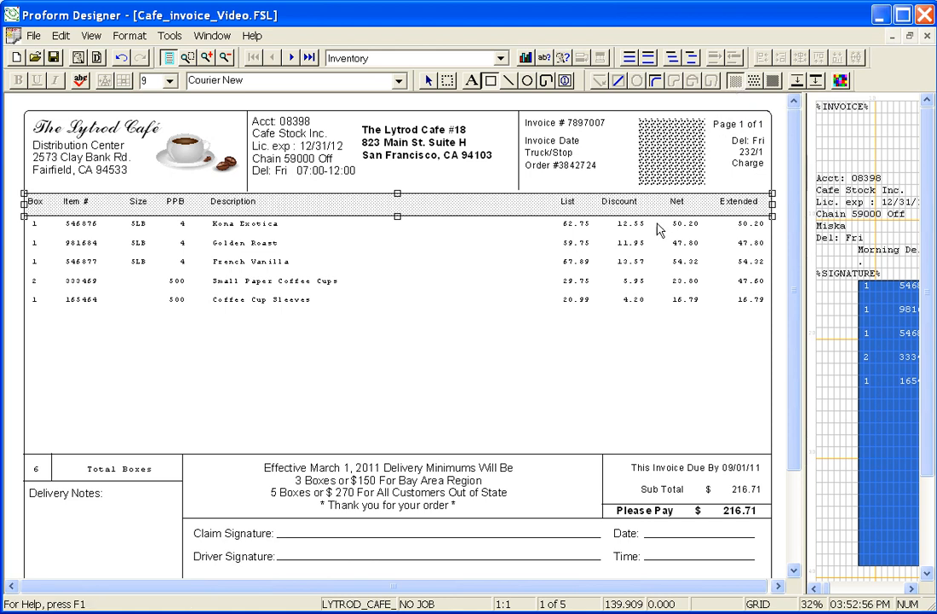
pyautogui.moveTo(586, 344)
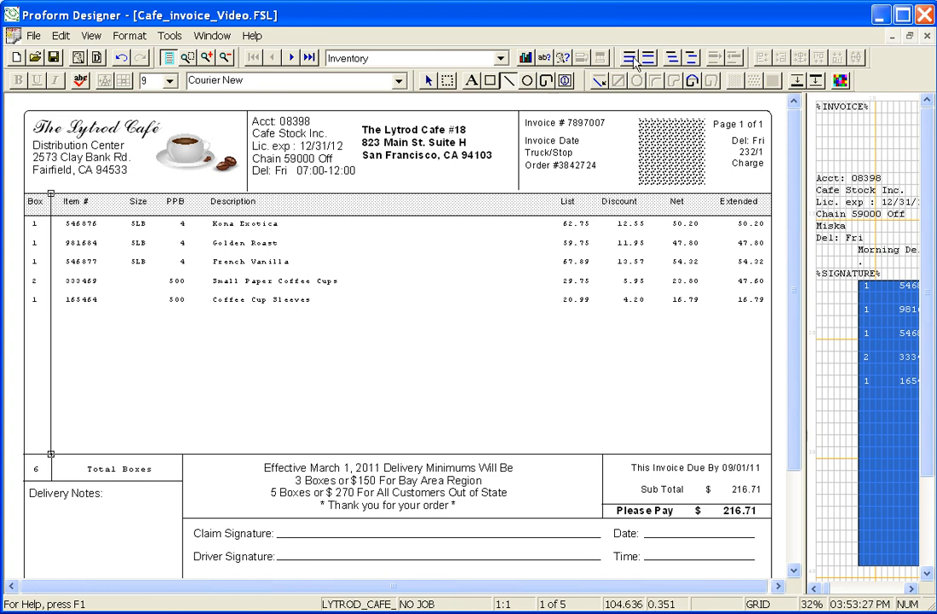
# Step: Set the Box/Item # separator line to repeat at exactly spaced intervals
pyautogui.click(646, 58)
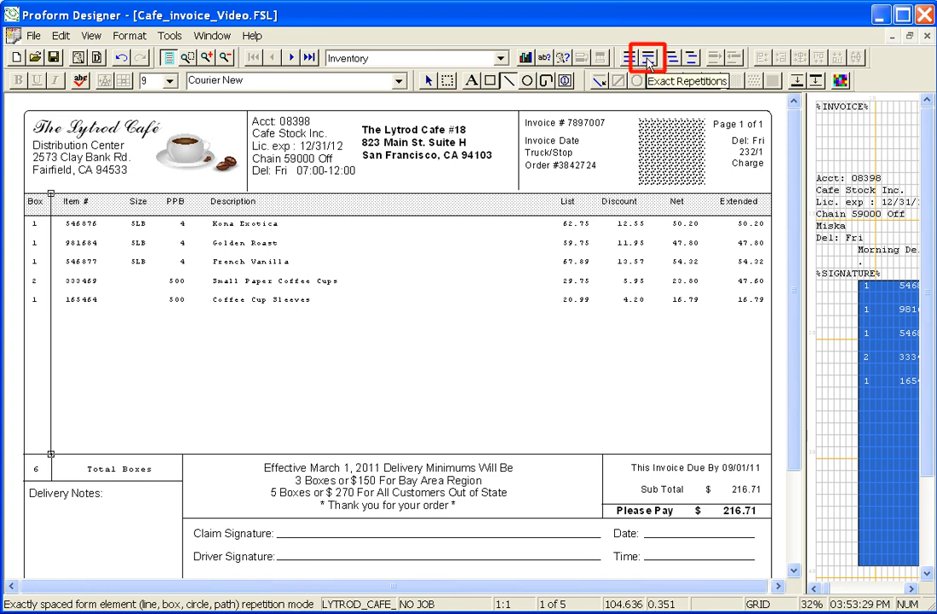
pyautogui.click(648, 58)
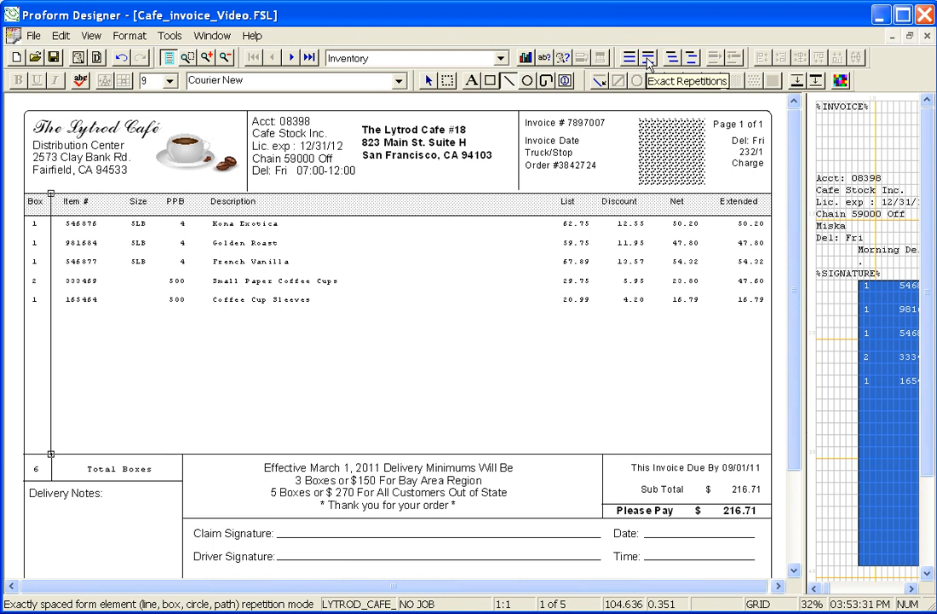